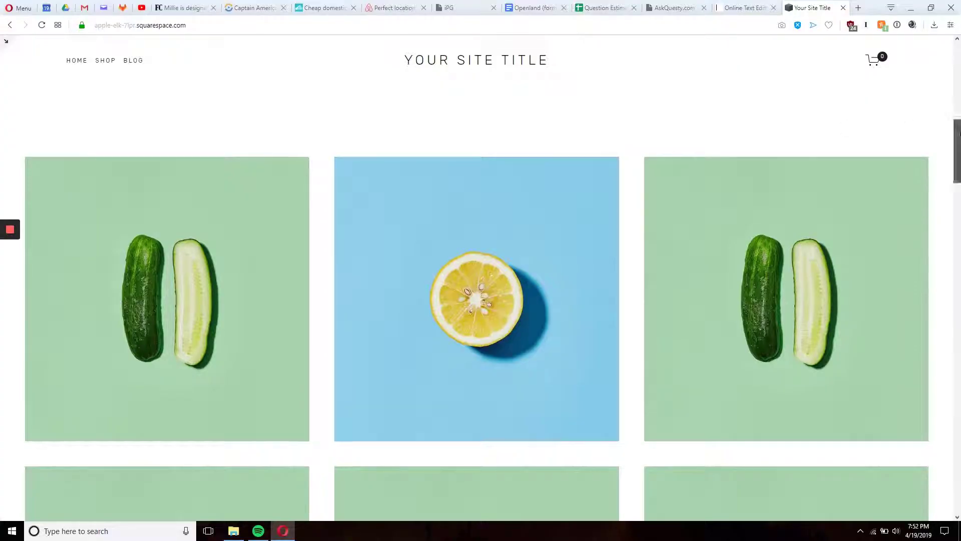
Step: Scroll down to the ingredients image gallery and back up to inspect it
scroll("down", 3)
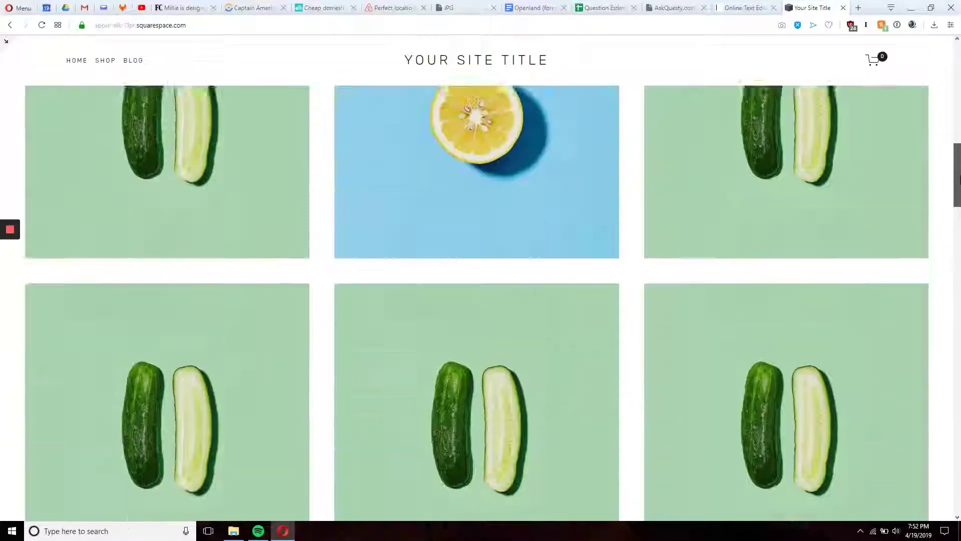
scroll("up", 3)
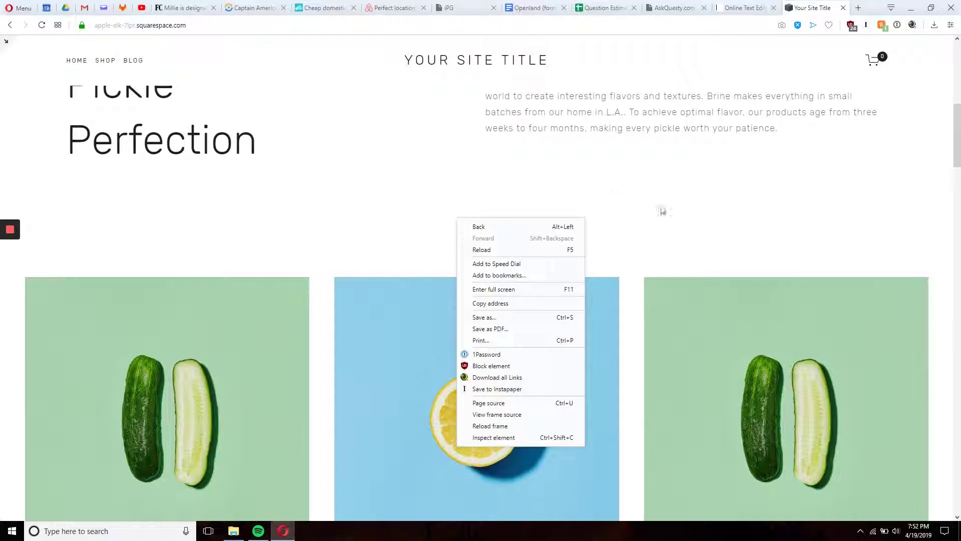
Step: Inspect the page and select the section#ingredients-gallery node in DevTools
left_click(571, 373)
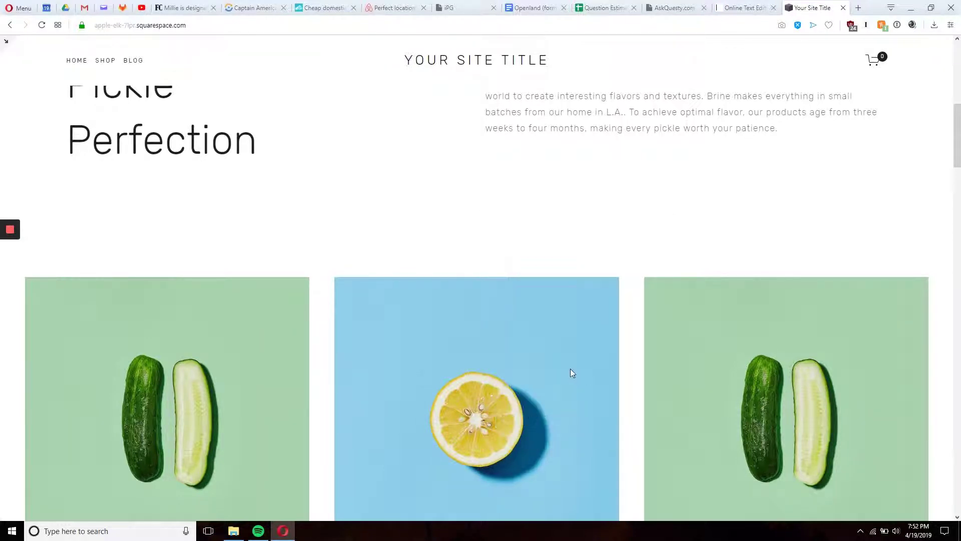
key("F12")
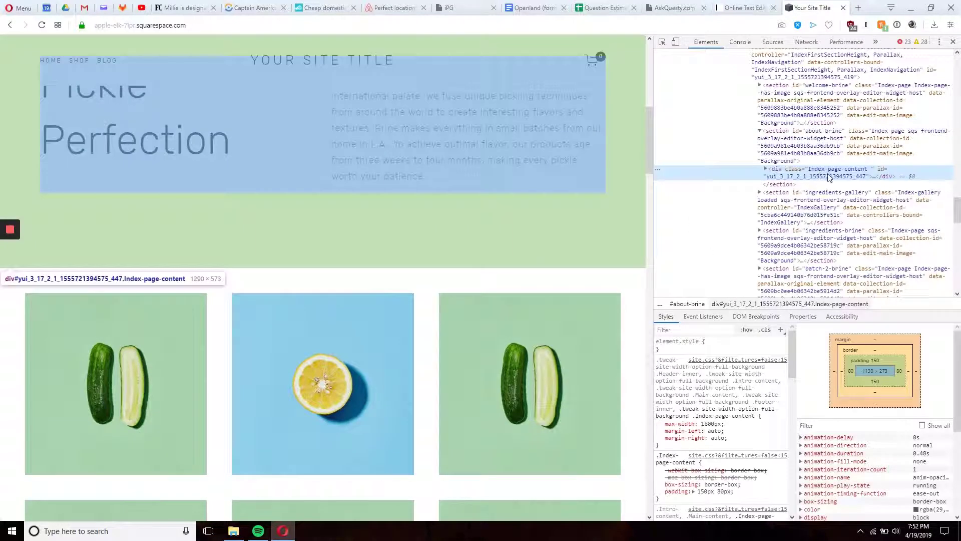
left_click(822, 192)
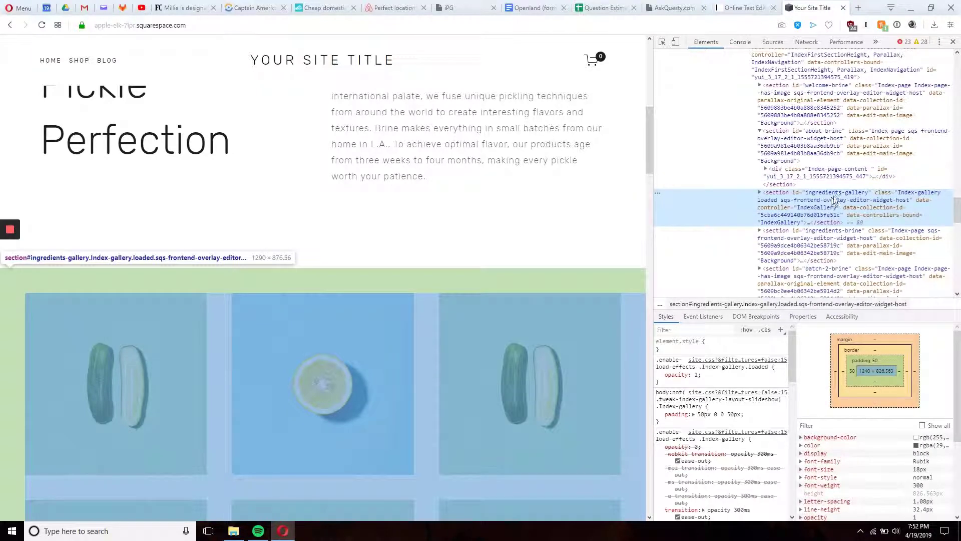
scroll("down", 3)
type("padding:")
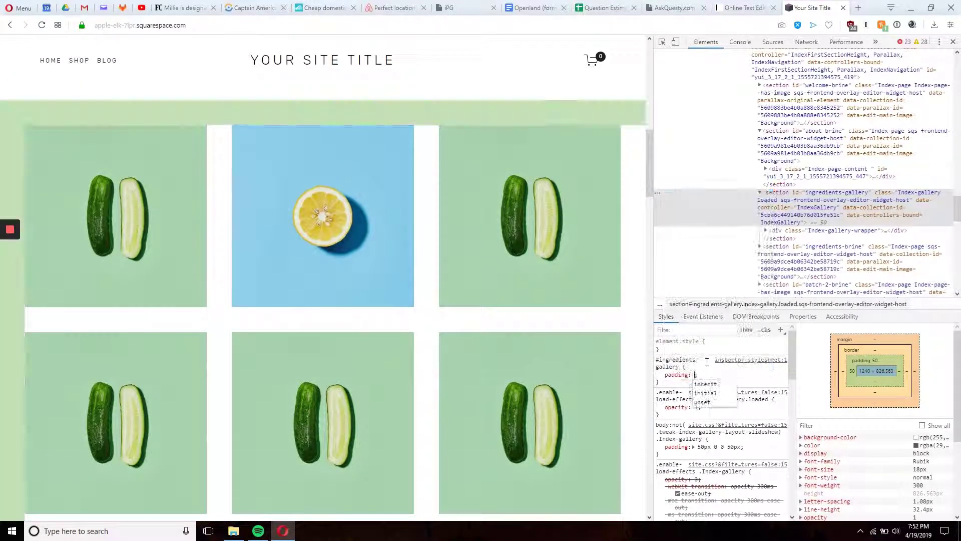
Step: Set the #ingredients-gallery padding to 0 150px 0 150px and check the preview
type("0 0 0 0;")
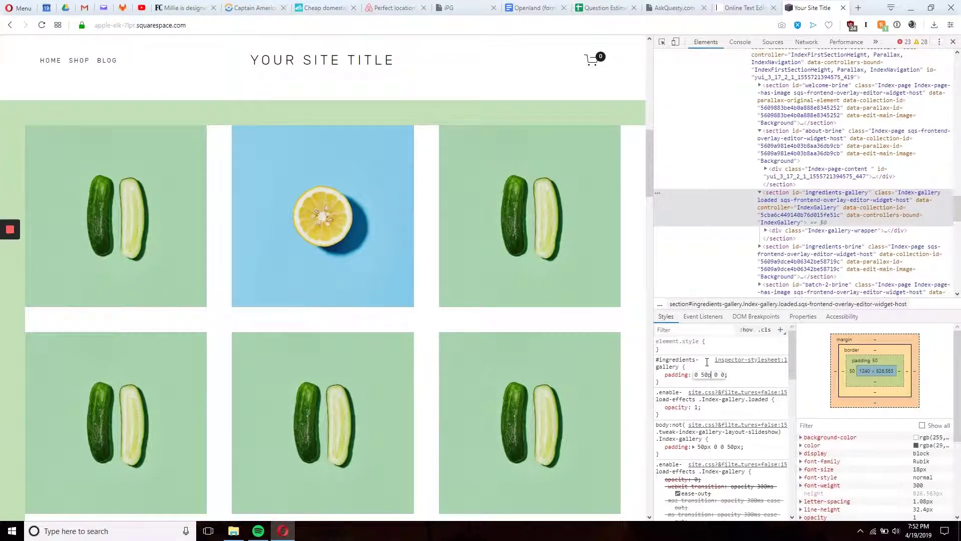
left_click(720, 374)
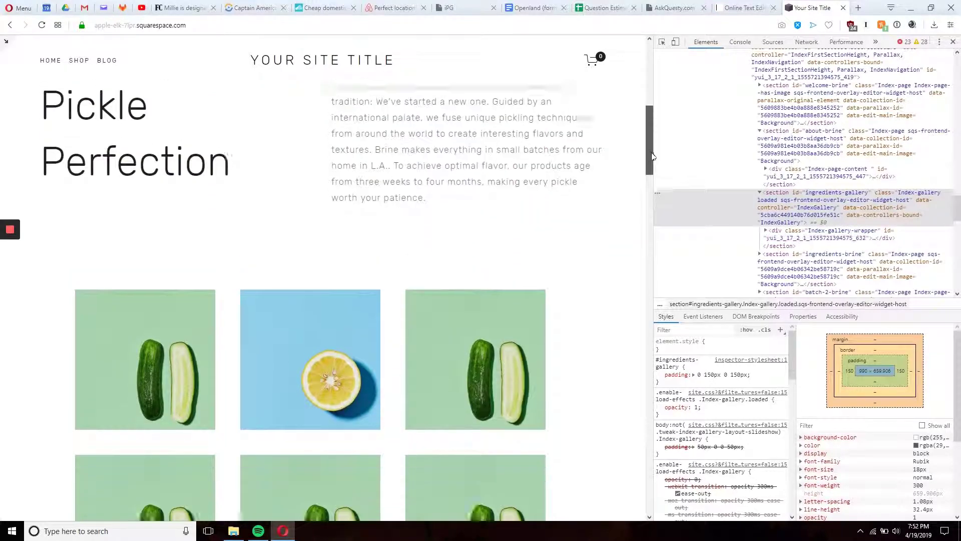
scroll("down", 3)
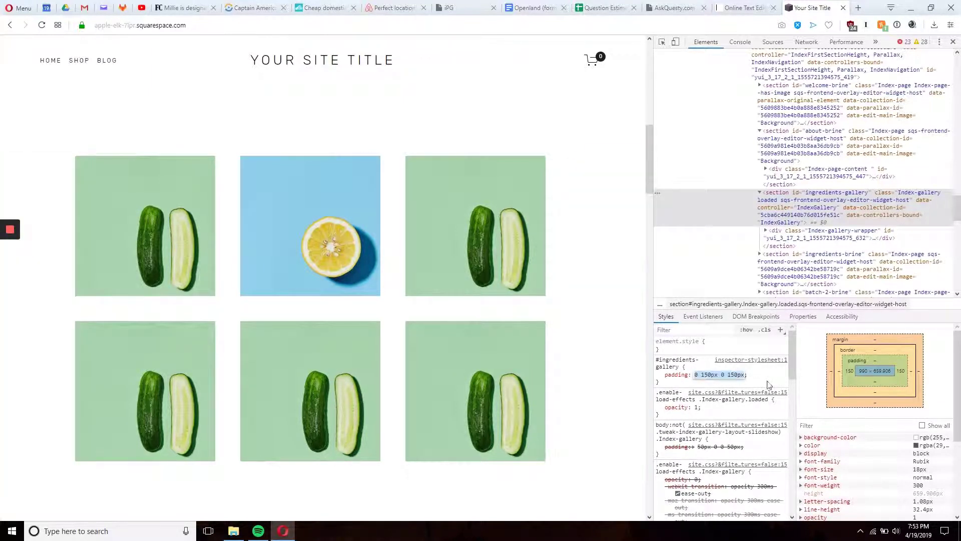
left_click(658, 374)
type("margin: 0 150px 0 150px;")
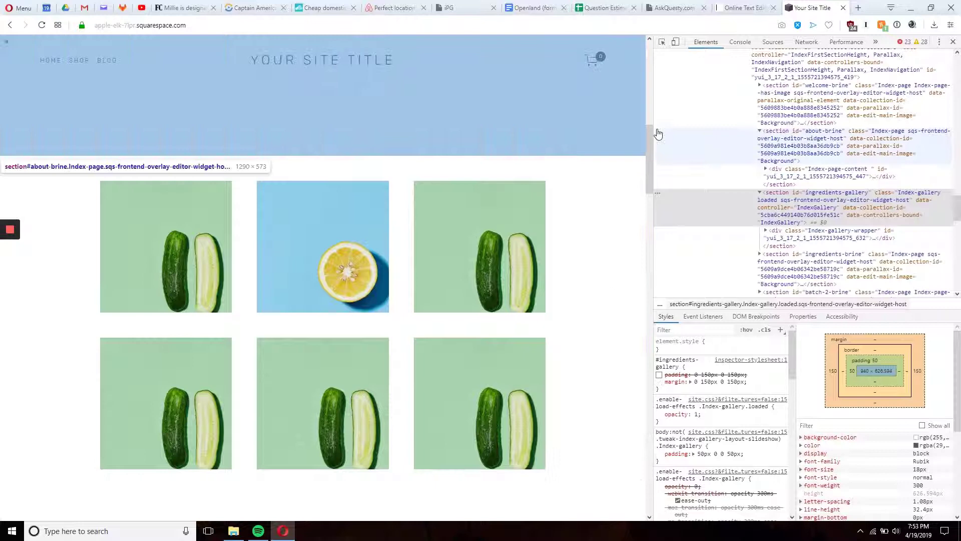
Step: Swap the gallery's side padding for 0 150px 0 150px margins and open the Pages panel
scroll("down", 3)
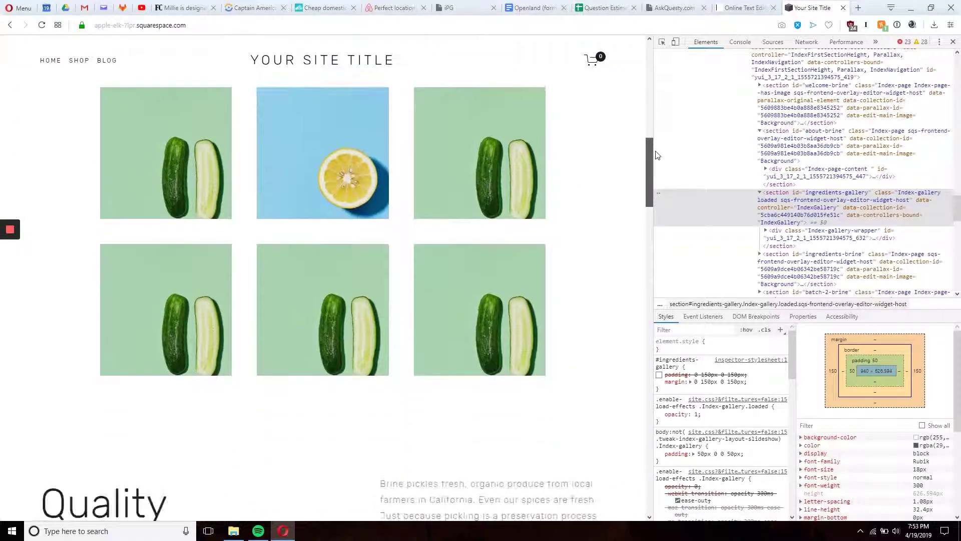
left_click(659, 382)
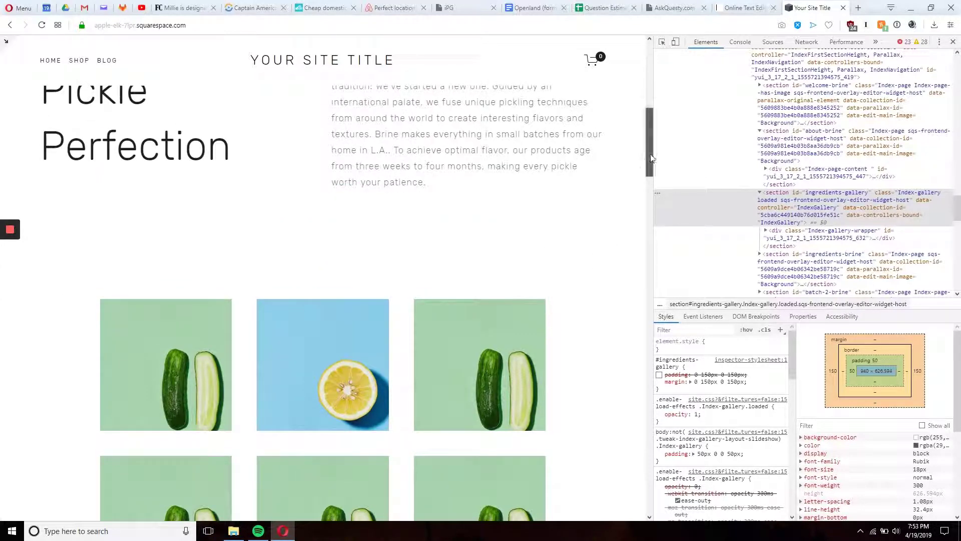
scroll("up", 3)
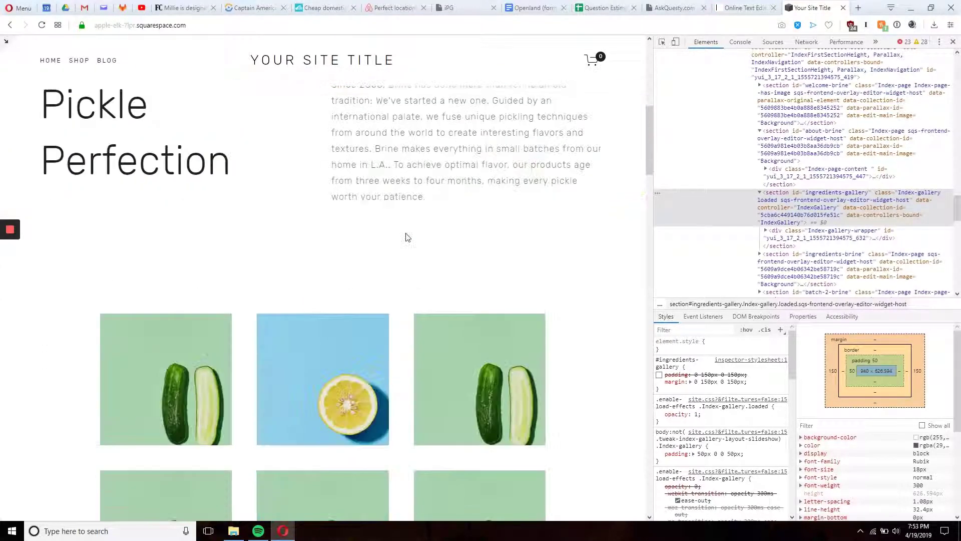
scroll("down", 3)
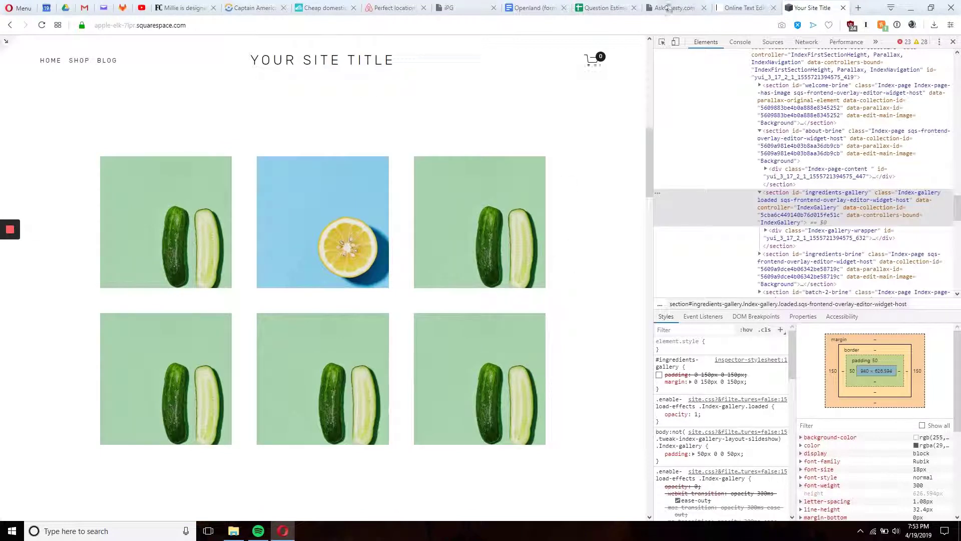
left_click(658, 382)
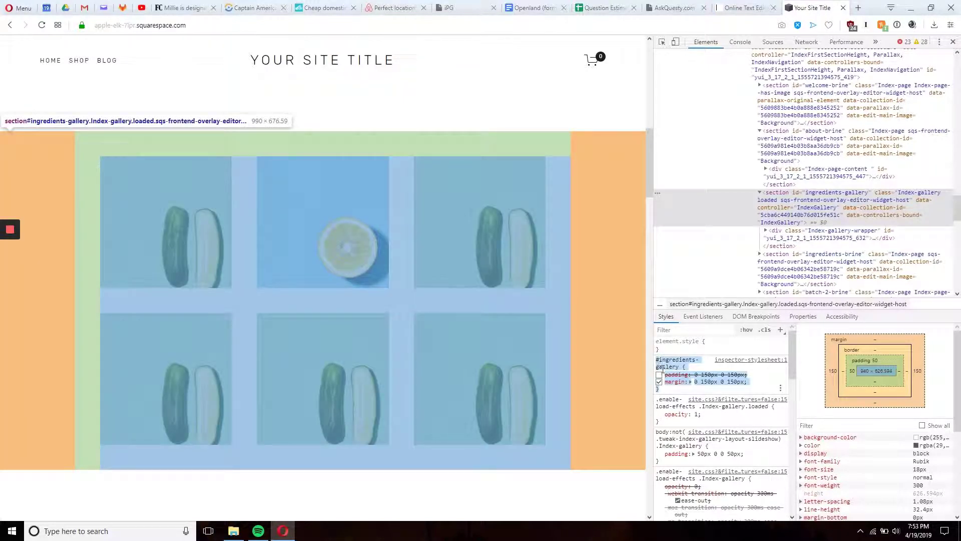
left_click(660, 382)
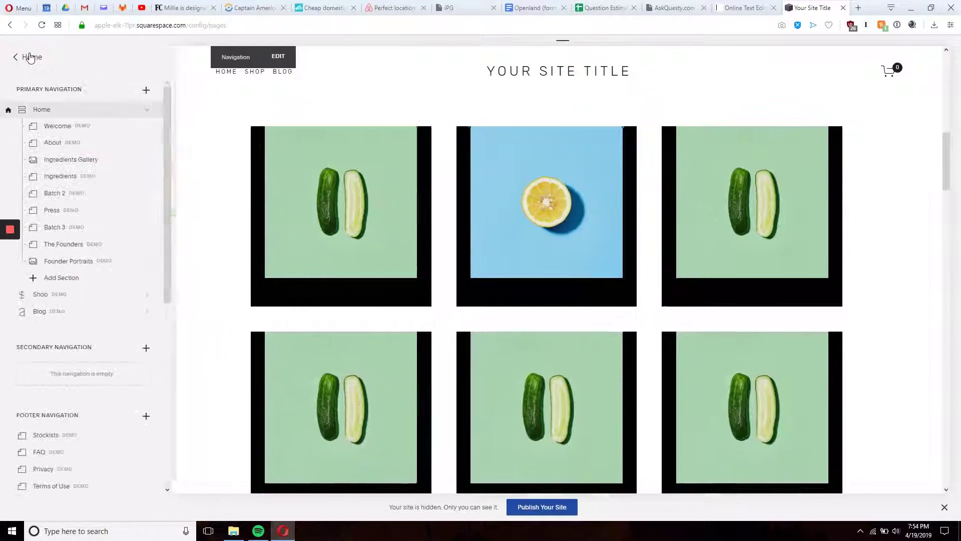
Step: Go from the Home menu to Design, then Custom CSS
left_click(16, 57)
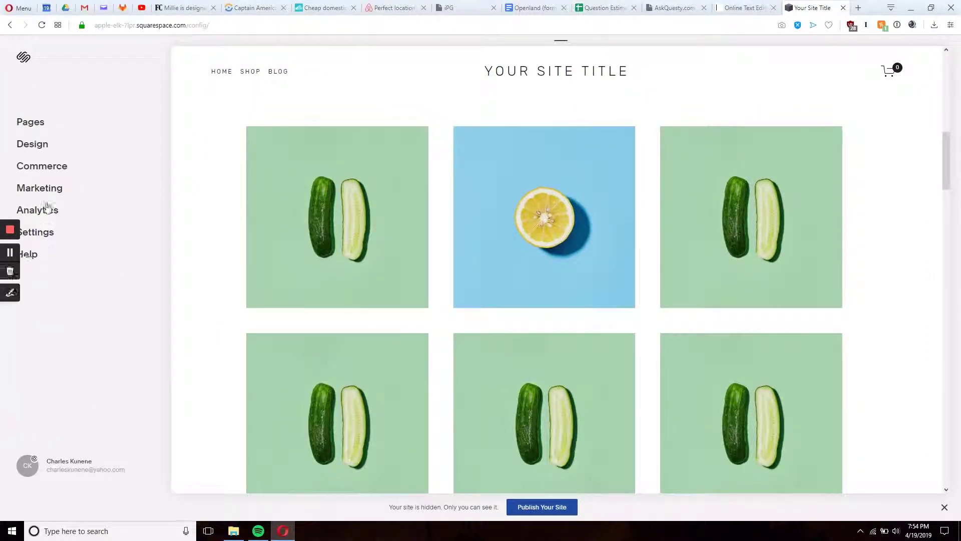
left_click(32, 143)
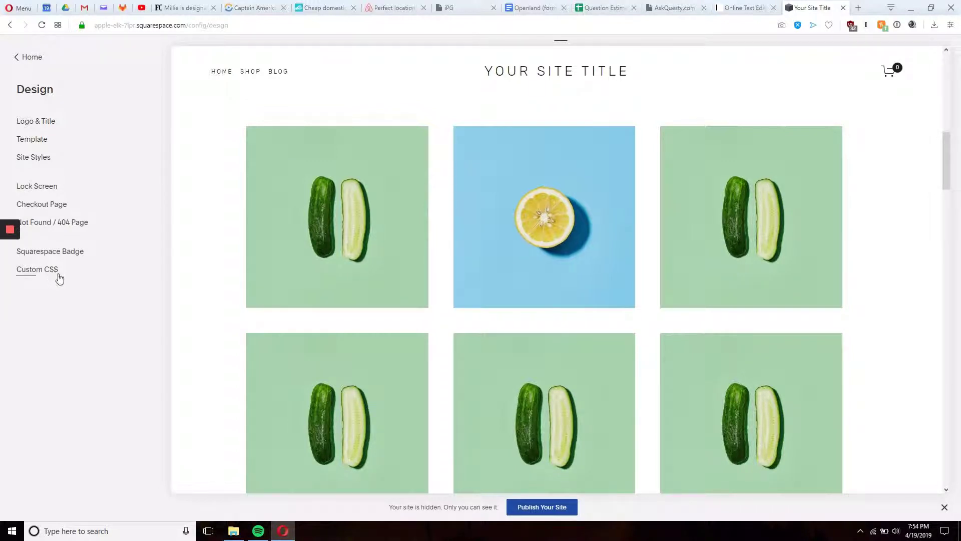
left_click(36, 269)
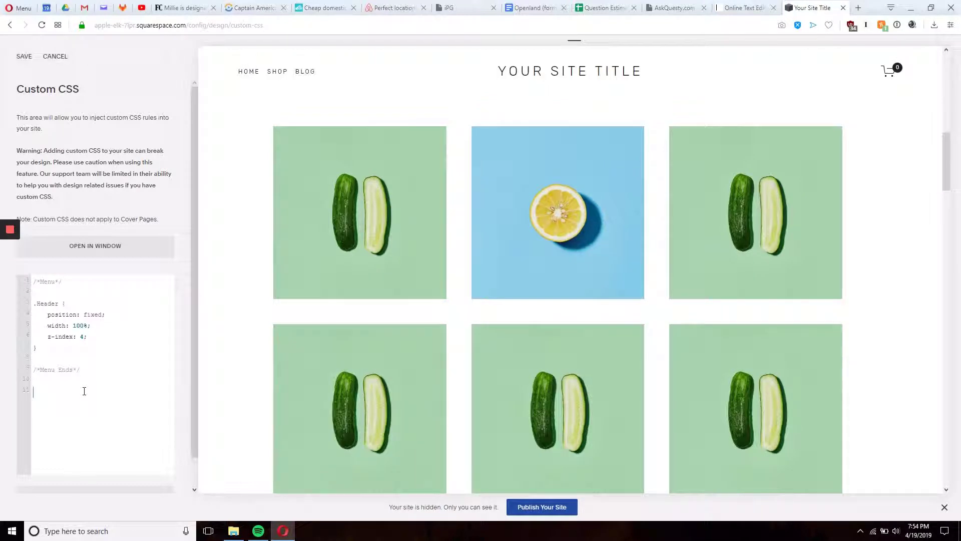
Step: Add a /*Gallery*/ block with #ingredients-gallery { padding: 0 150px 0 150px; } and /*Gallery Ends*/
type("/*")
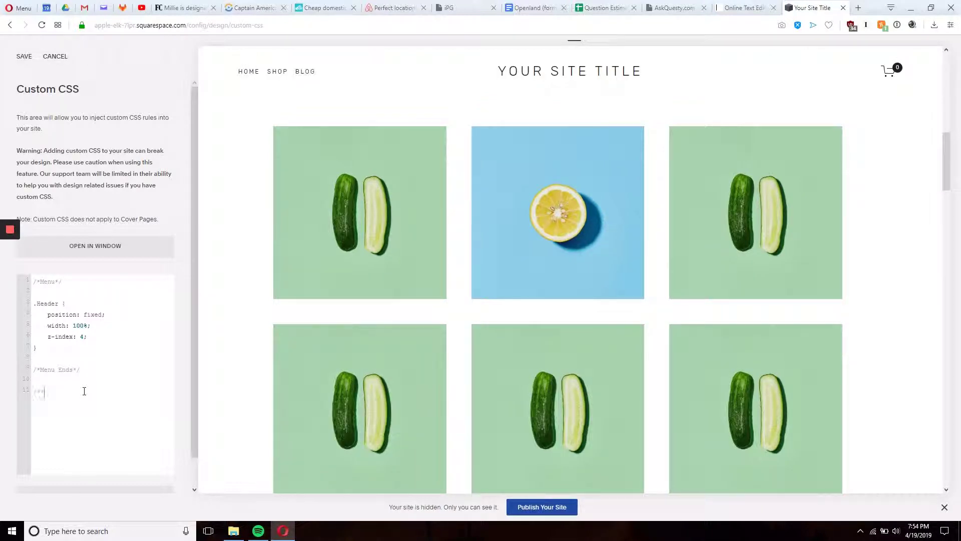
type("*/")
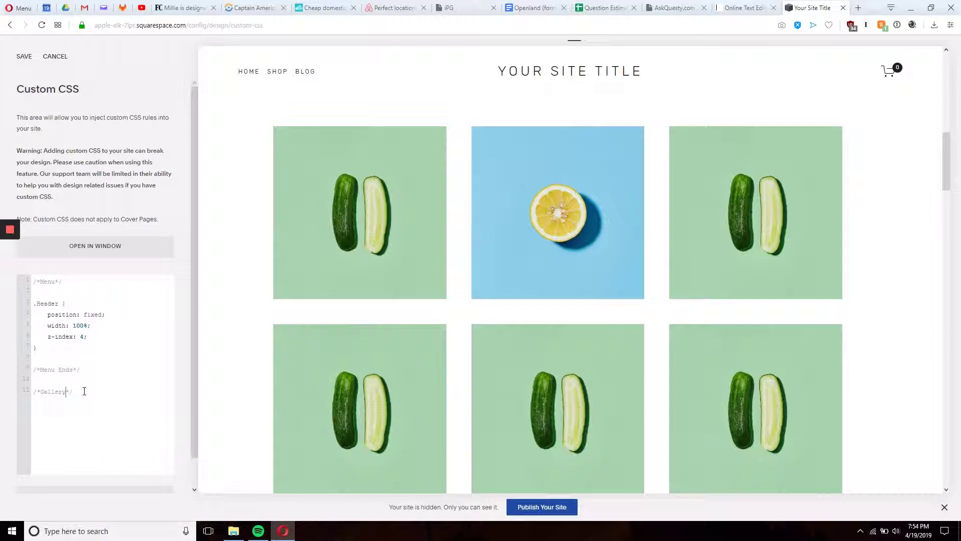
type("#ingredients-gallery {")
type("/*Gallery*/")
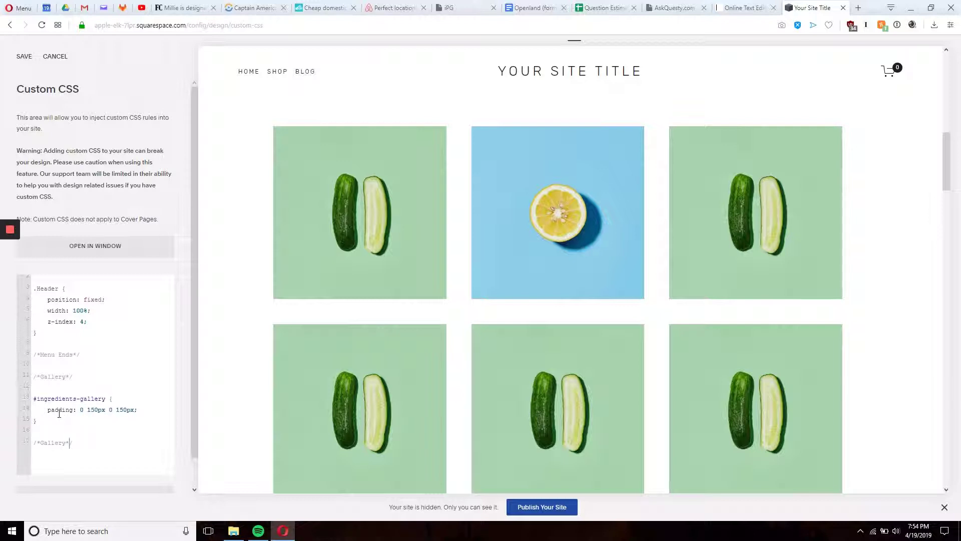
type("Ends")
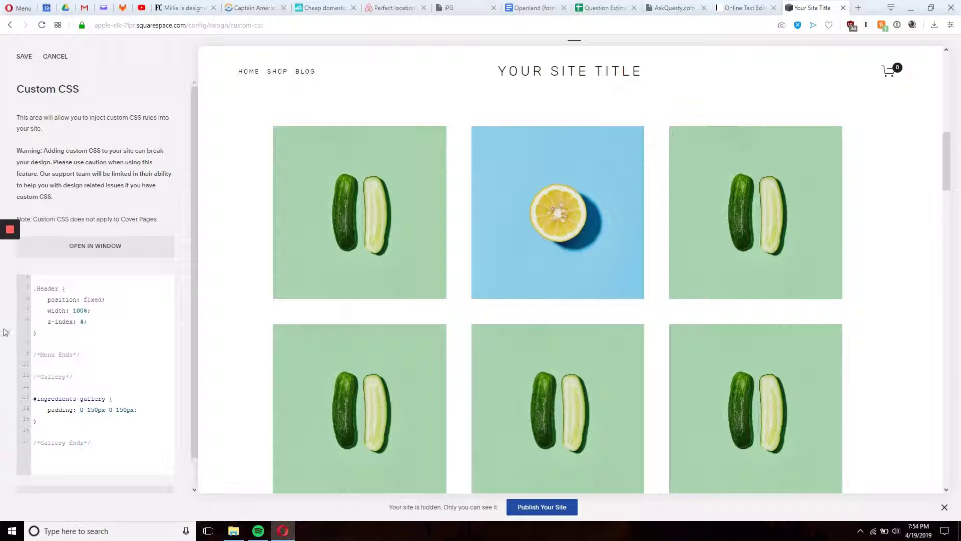
left_click(24, 57)
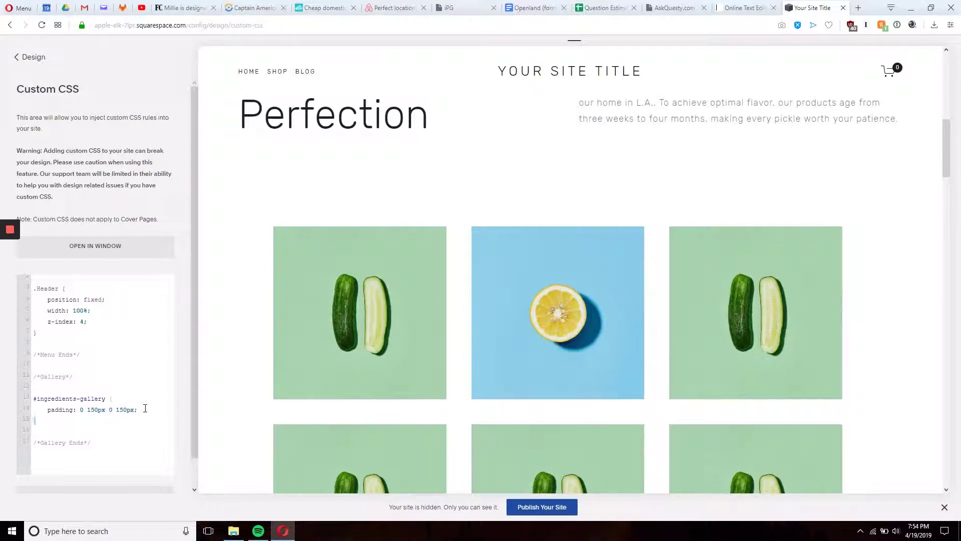
Step: Add margin: 0 150px 0 150px to the gallery rule and delete the stray 'padding' word
type("margin: padding: 0 150px 0 150px")
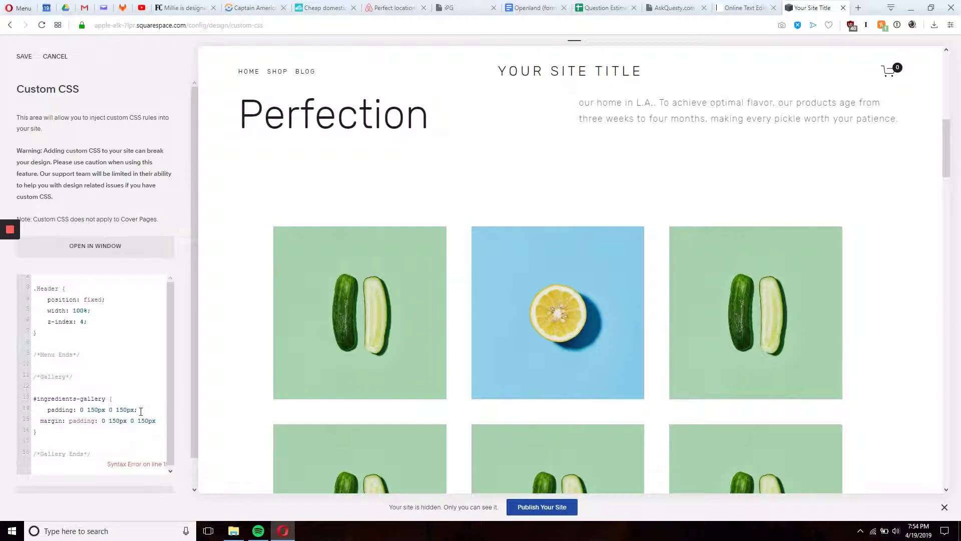
double_click(81, 421)
type(";")
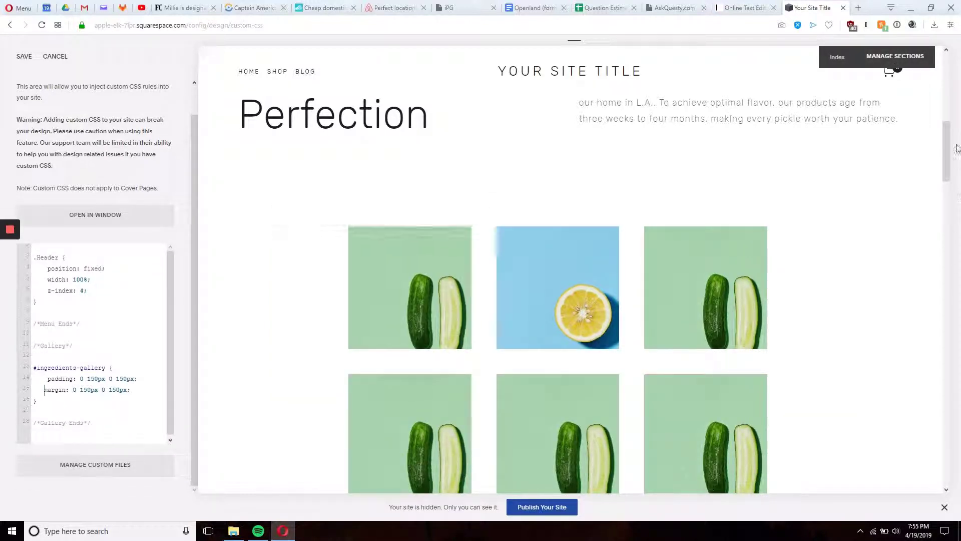
scroll("down", 3)
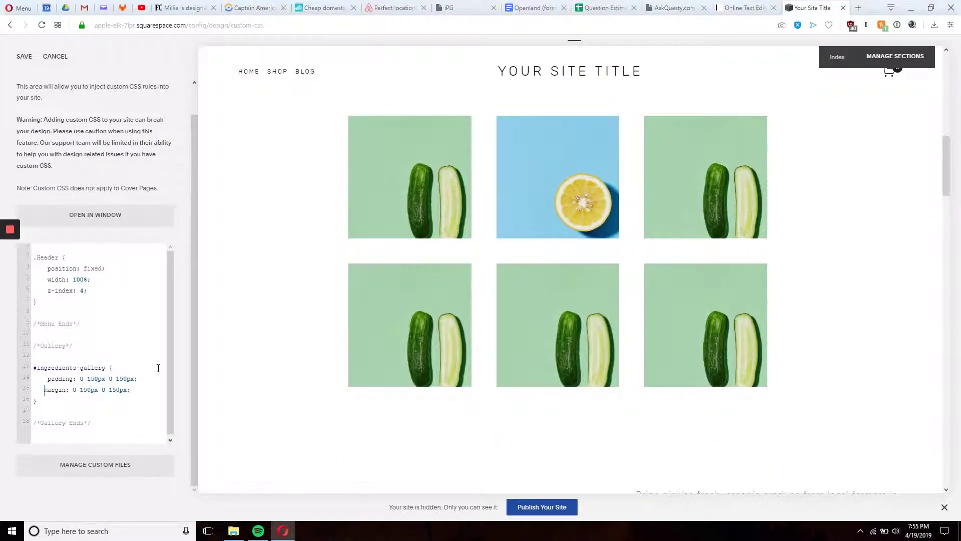
key("Backspace")
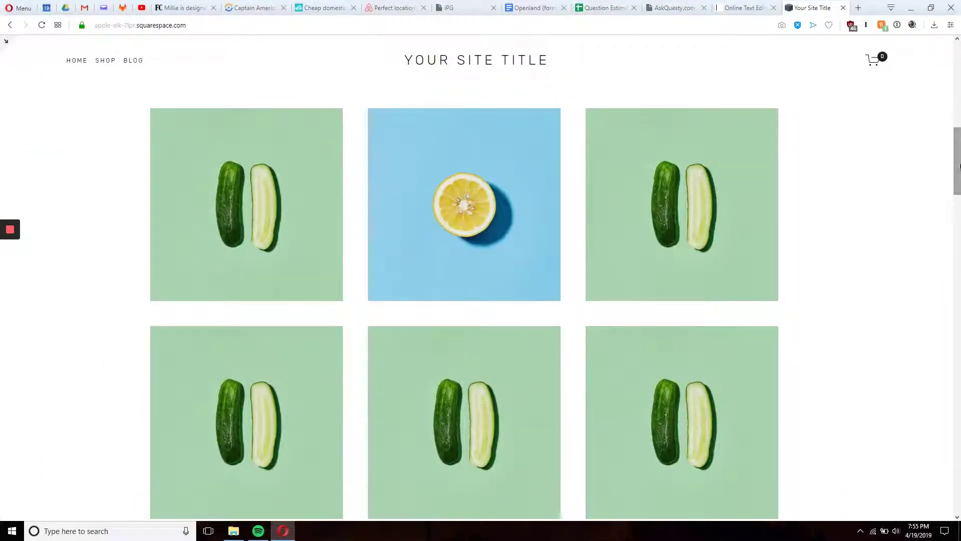
scroll("up", 3)
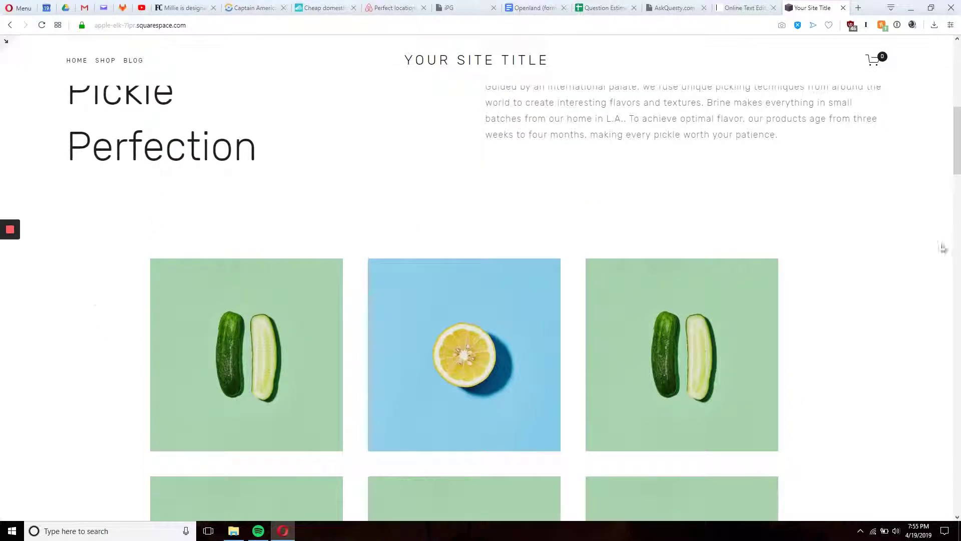
scroll("up", 3)
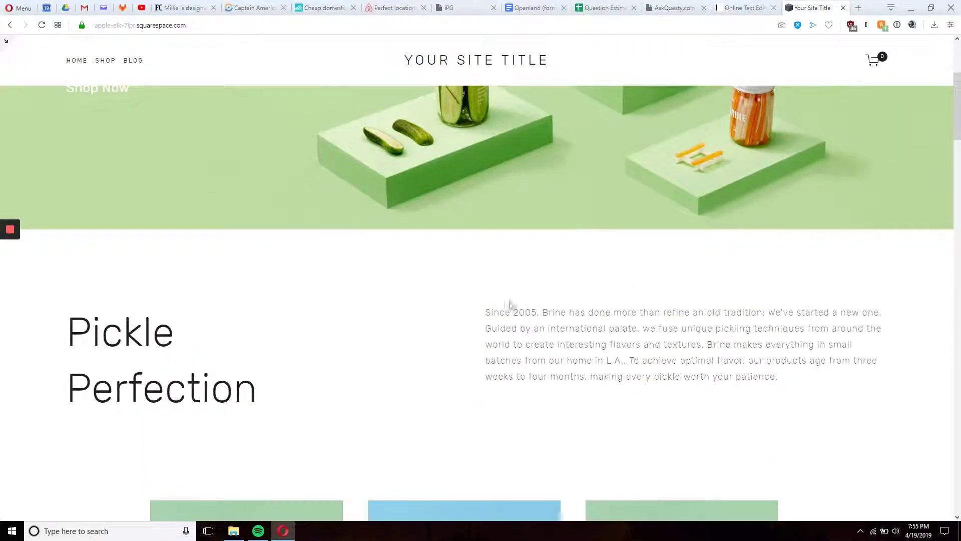
scroll("down", 3)
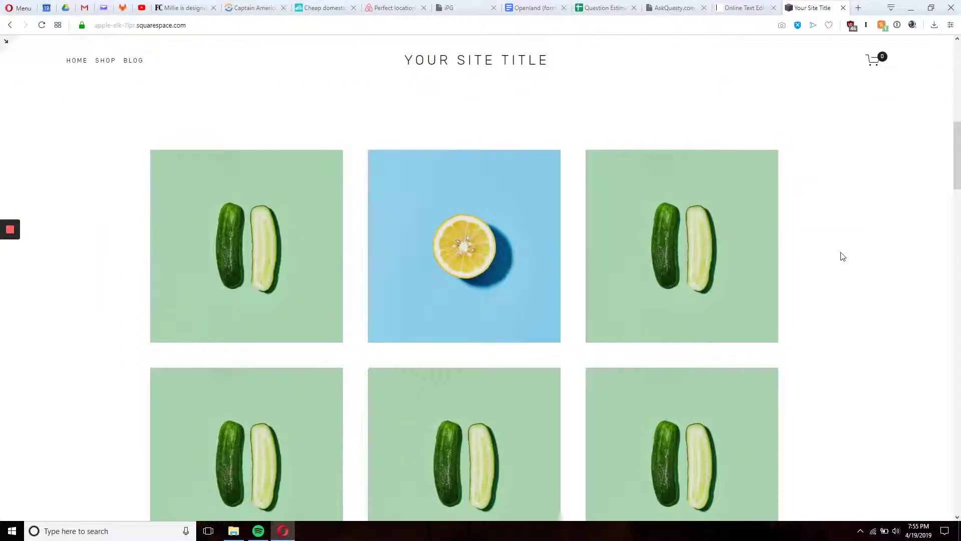
scroll("down", 3)
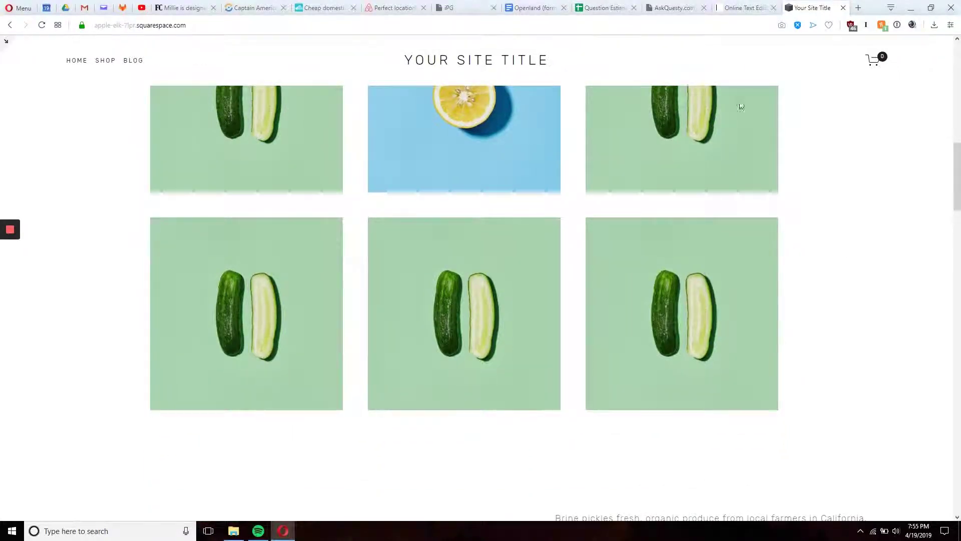